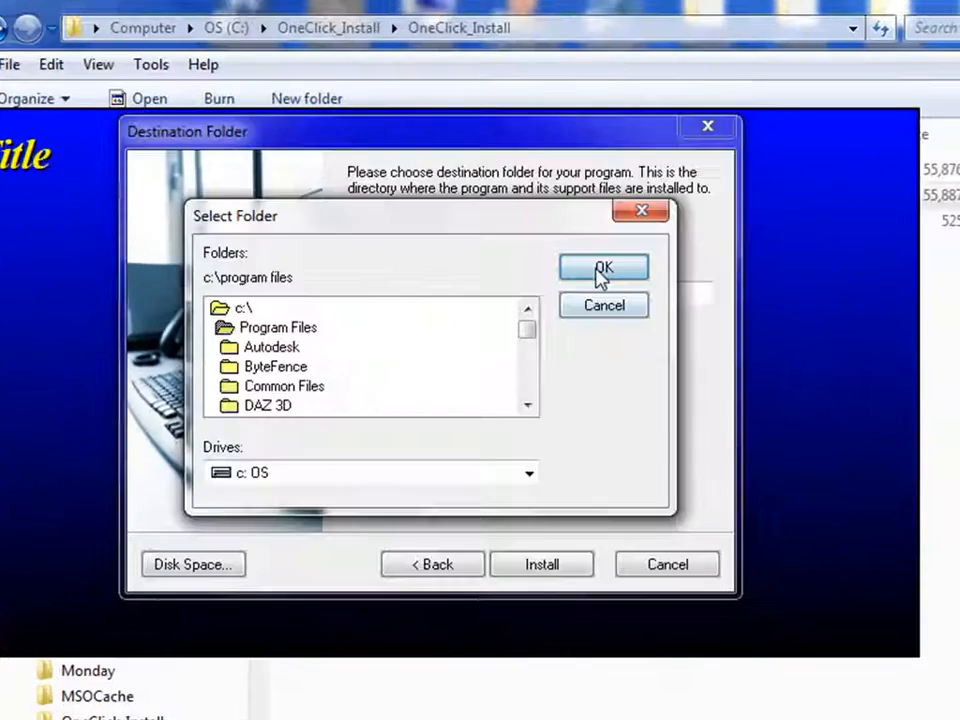
# - Set the install destination to Program Files\DAZ 3D and start installing the plugin
pyautogui.click(604, 268)
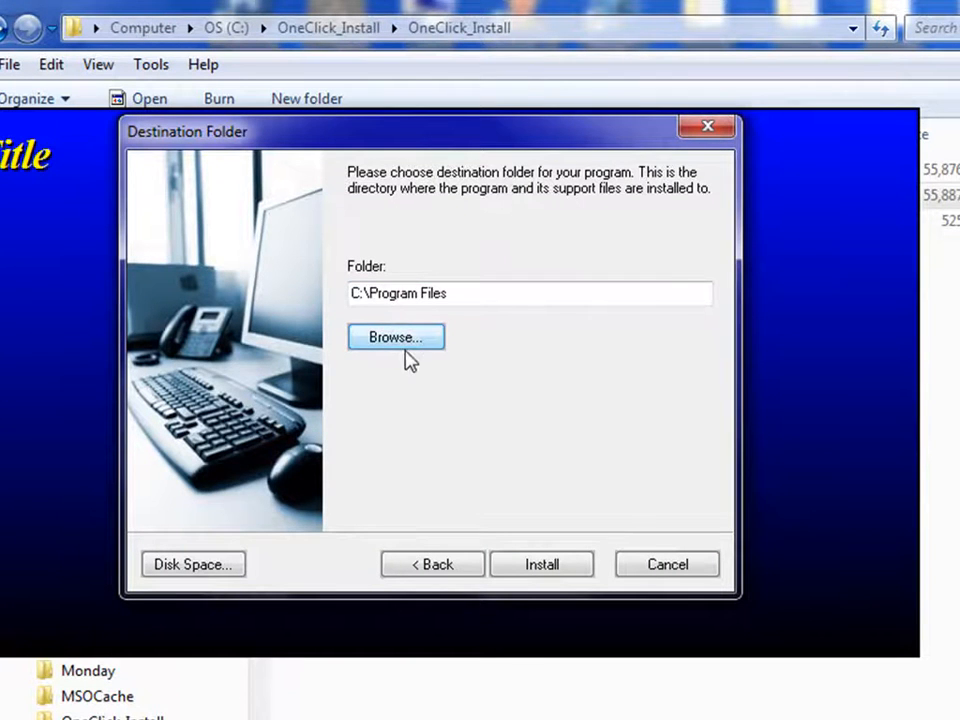
pyautogui.click(396, 336)
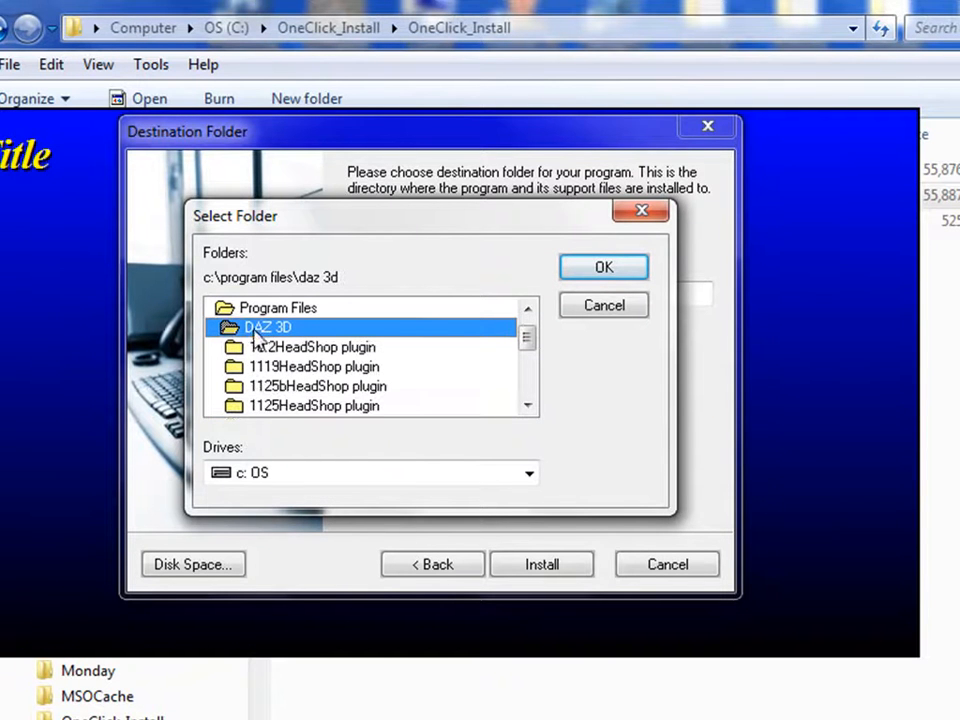
pyautogui.click(604, 268)
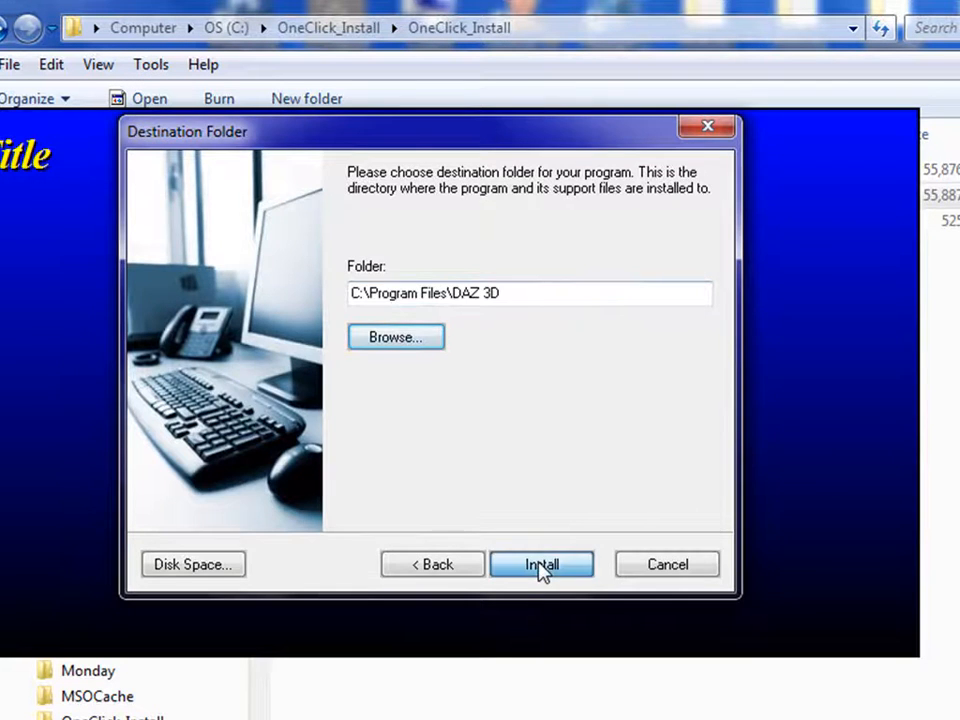
pyautogui.click(542, 564)
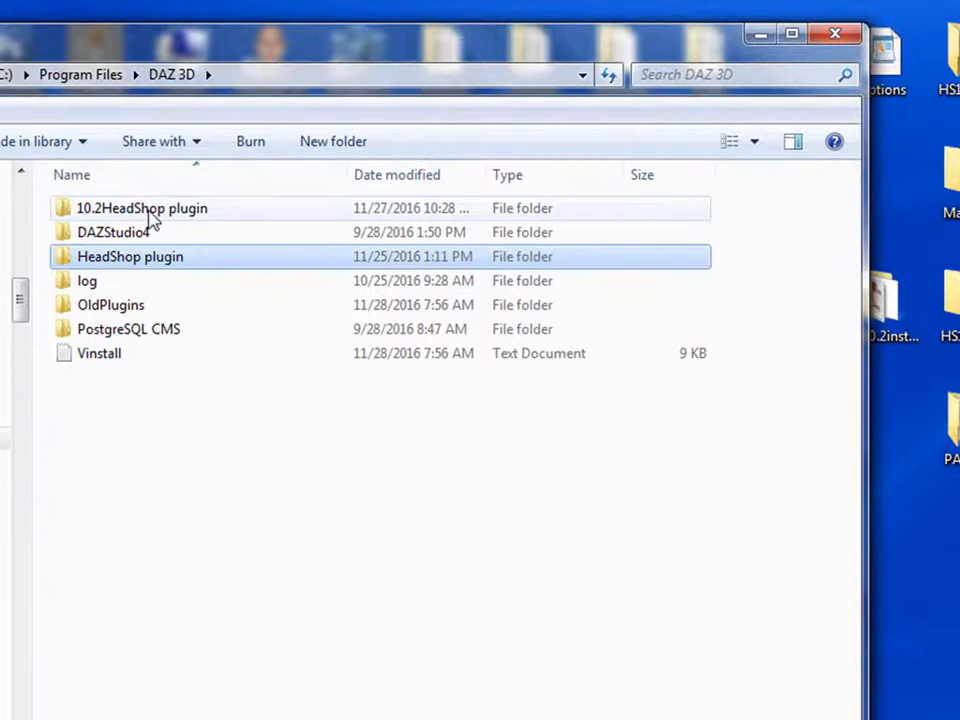
# - Browse into DAZStudio4, back out of bin, and open its plugins folder
pyautogui.doubleClick(114, 232)
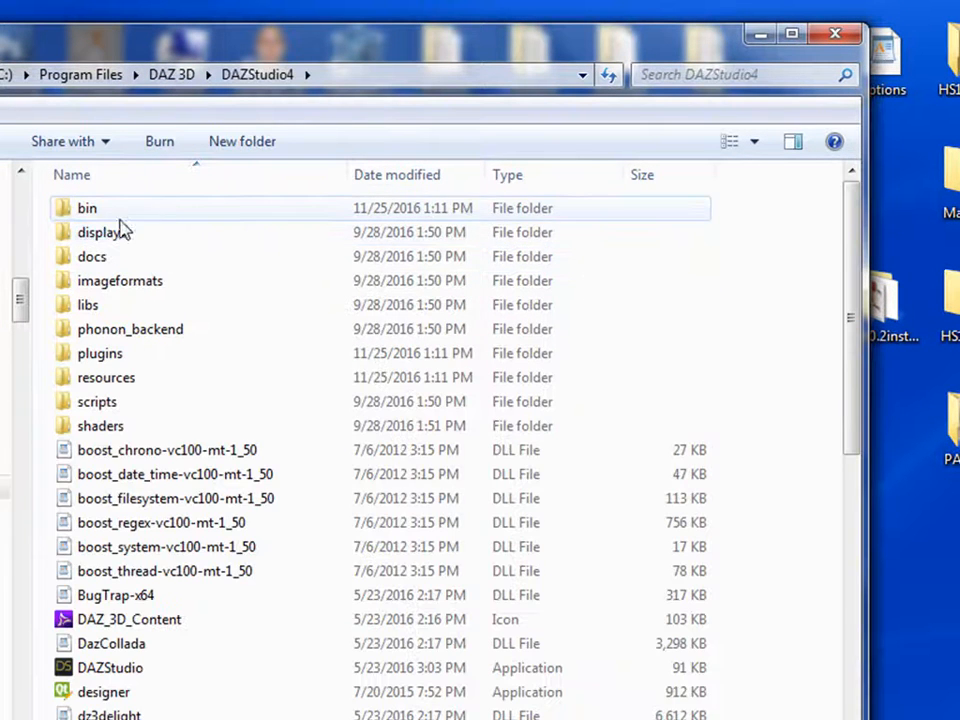
pyautogui.doubleClick(88, 208)
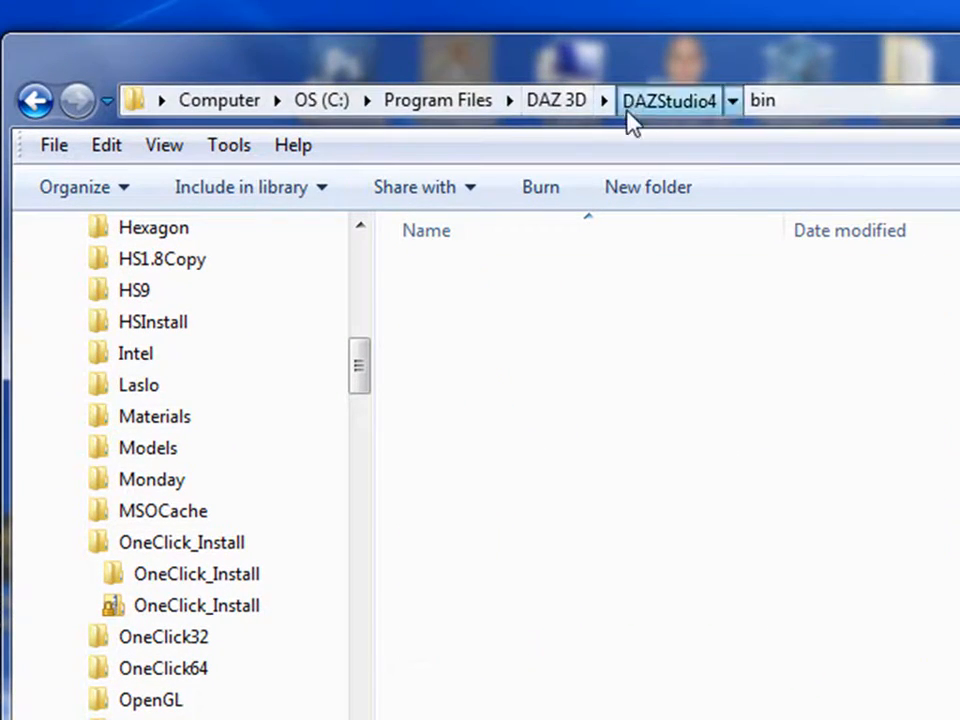
pyautogui.click(668, 100)
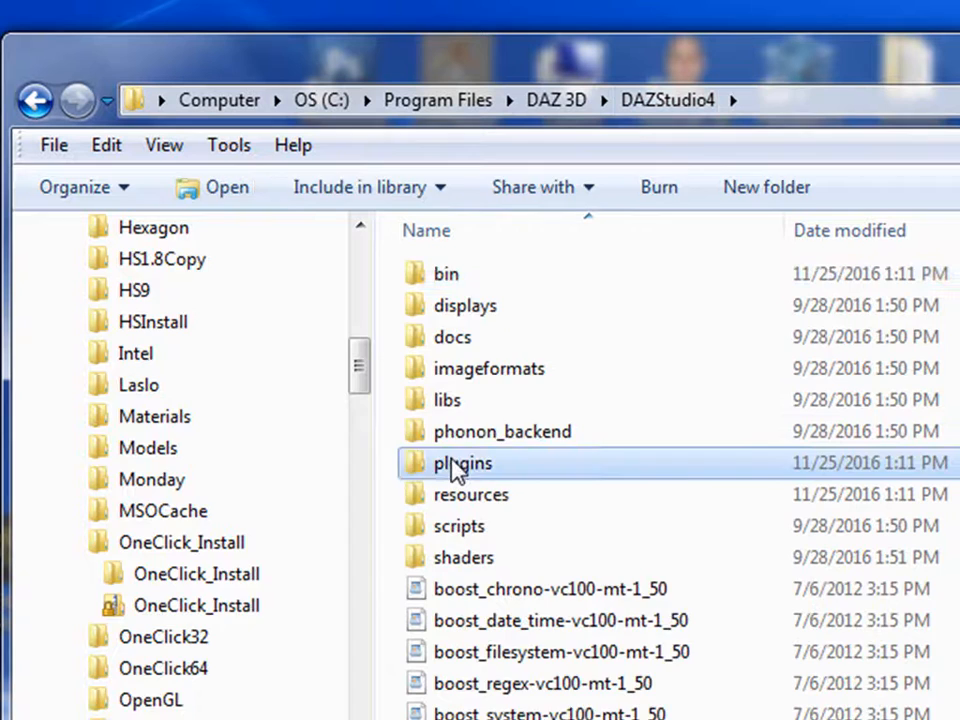
pyautogui.doubleClick(460, 464)
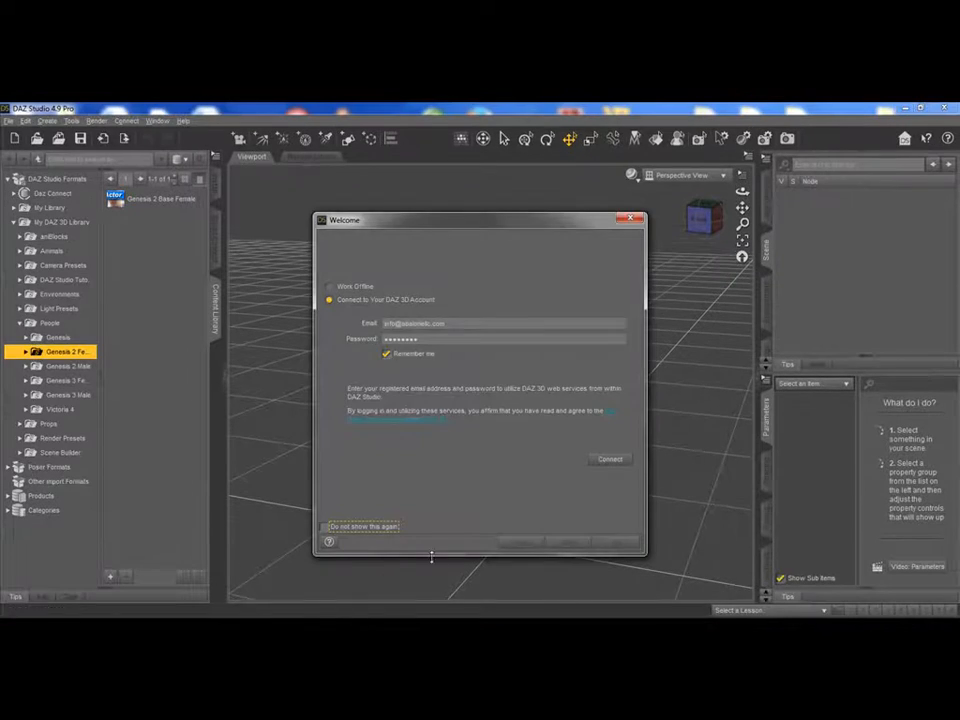
# - Connect to the DAZ 3D account and dismiss the Welcome and success dialogs
pyautogui.click(610, 458)
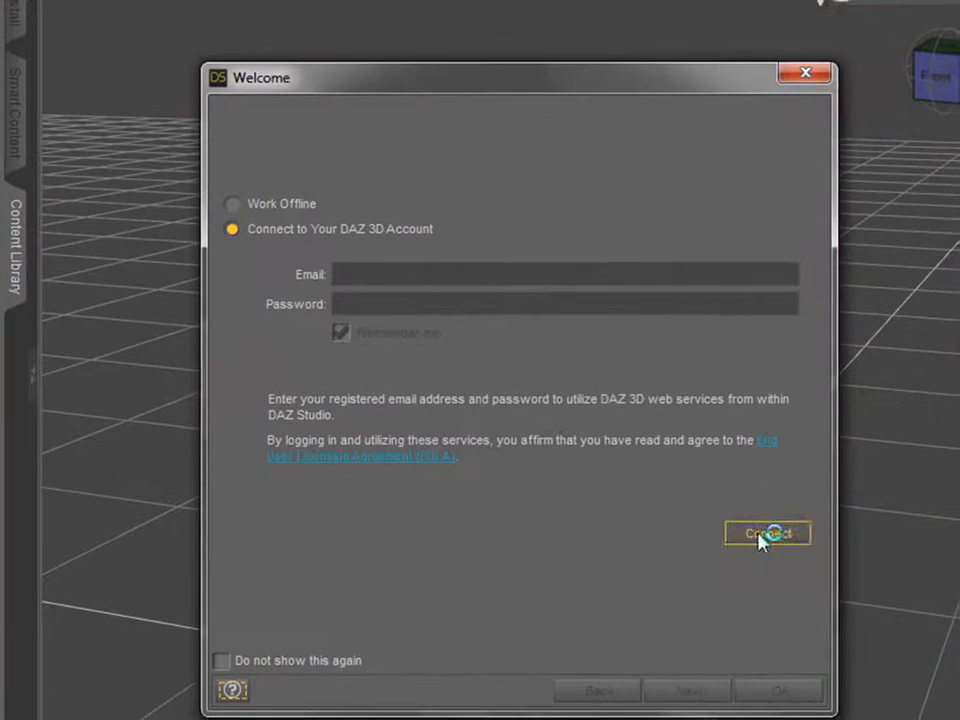
pyautogui.click(768, 532)
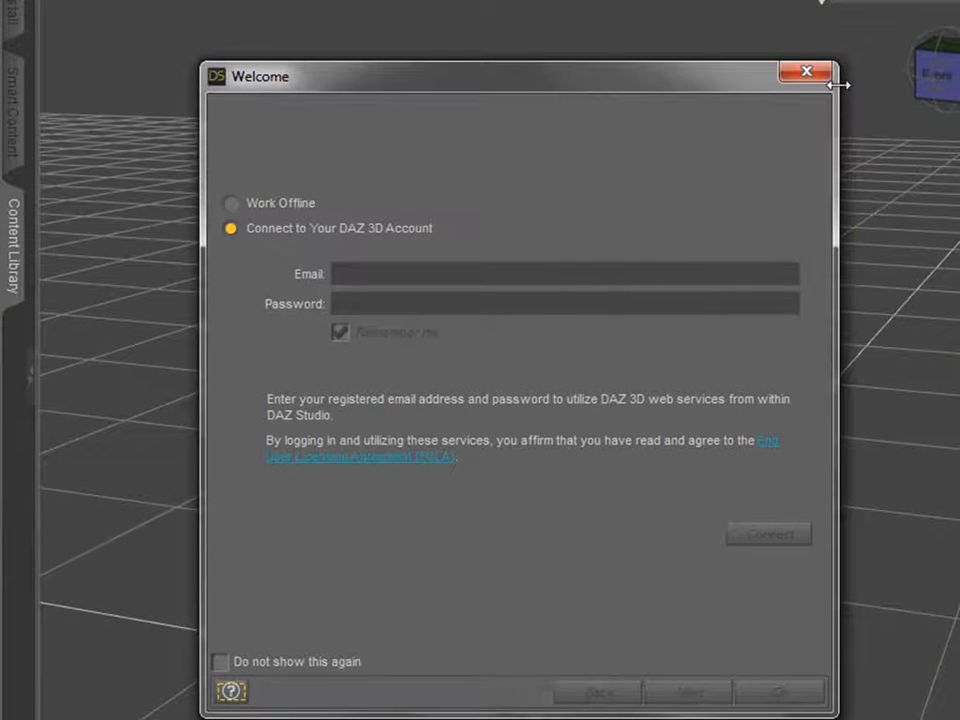
pyautogui.click(768, 532)
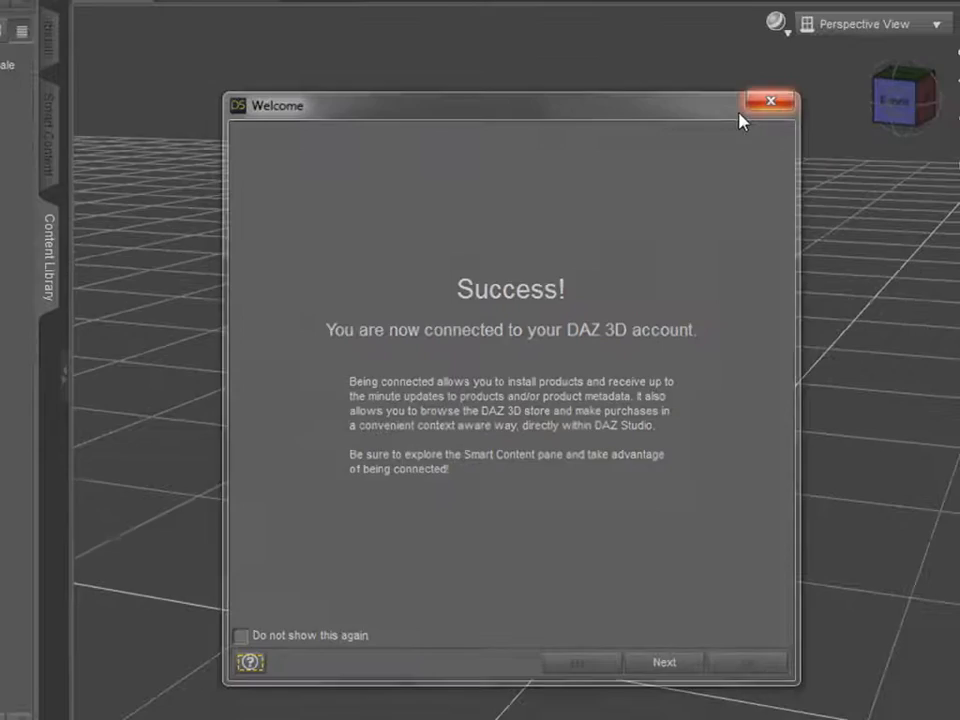
pyautogui.click(770, 100)
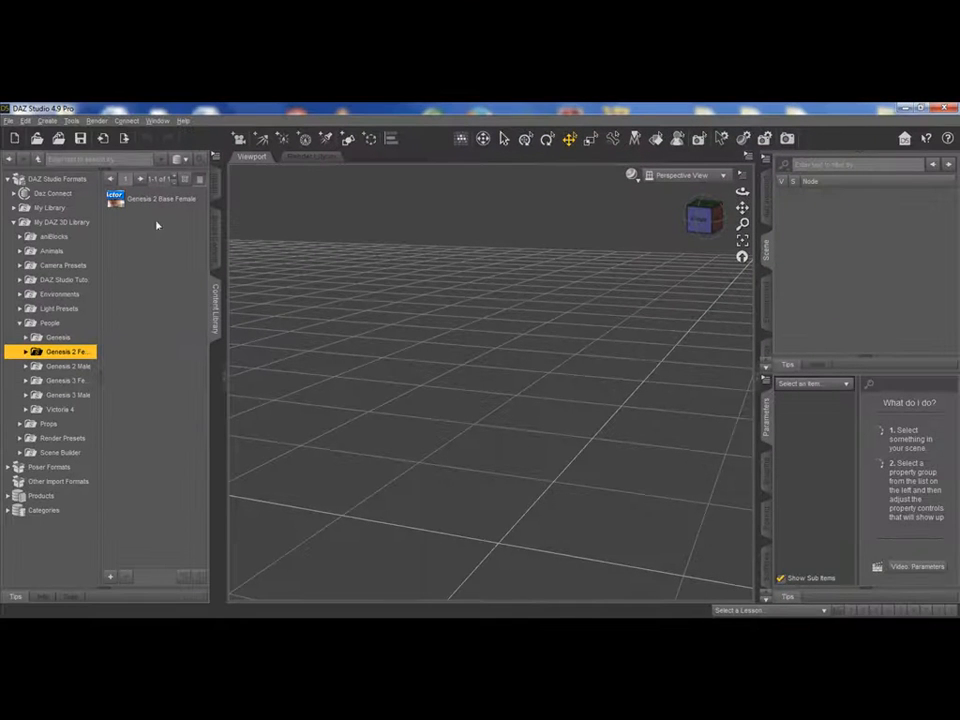
# - Load Genesis 2 Base Female and scroll the installed plugins list to HeadShop Loader
pyautogui.doubleClick(156, 198)
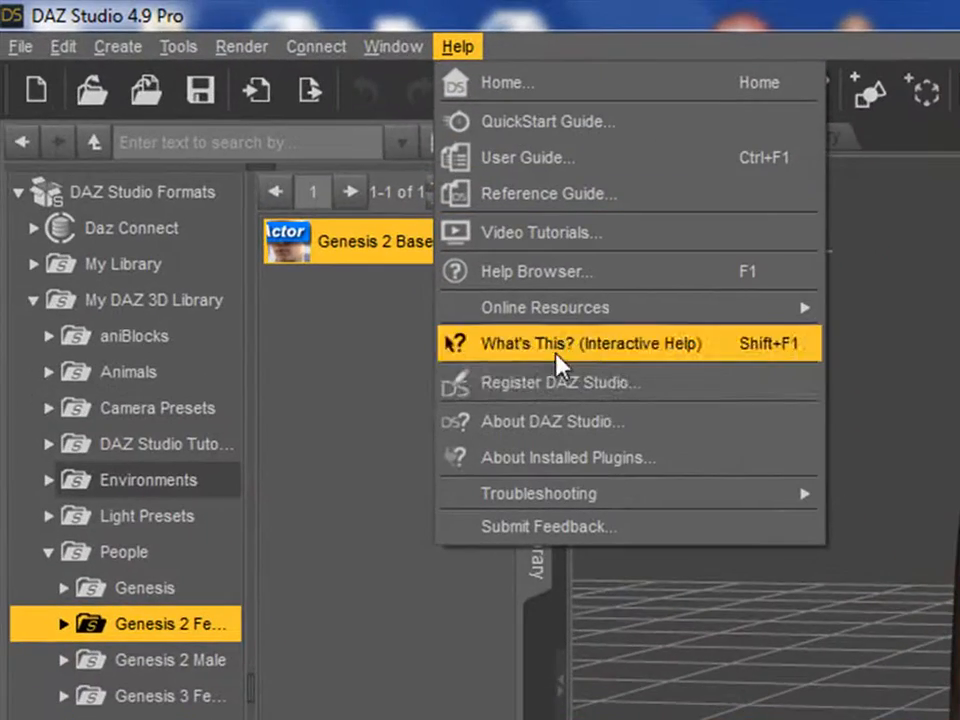
pyautogui.moveTo(504, 412)
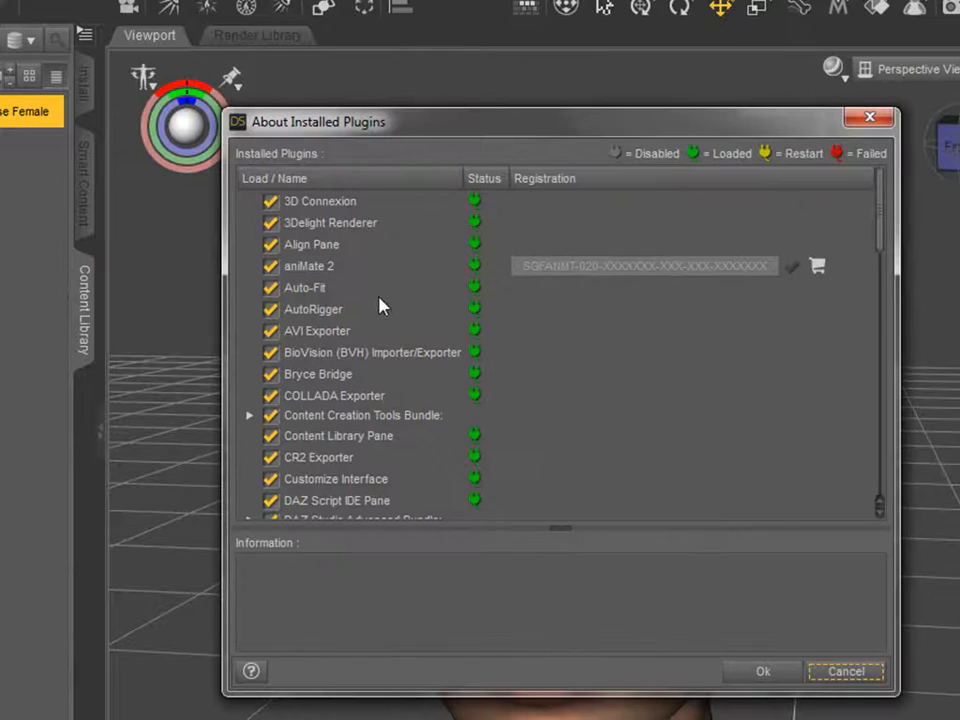
pyautogui.moveTo(856, 238)
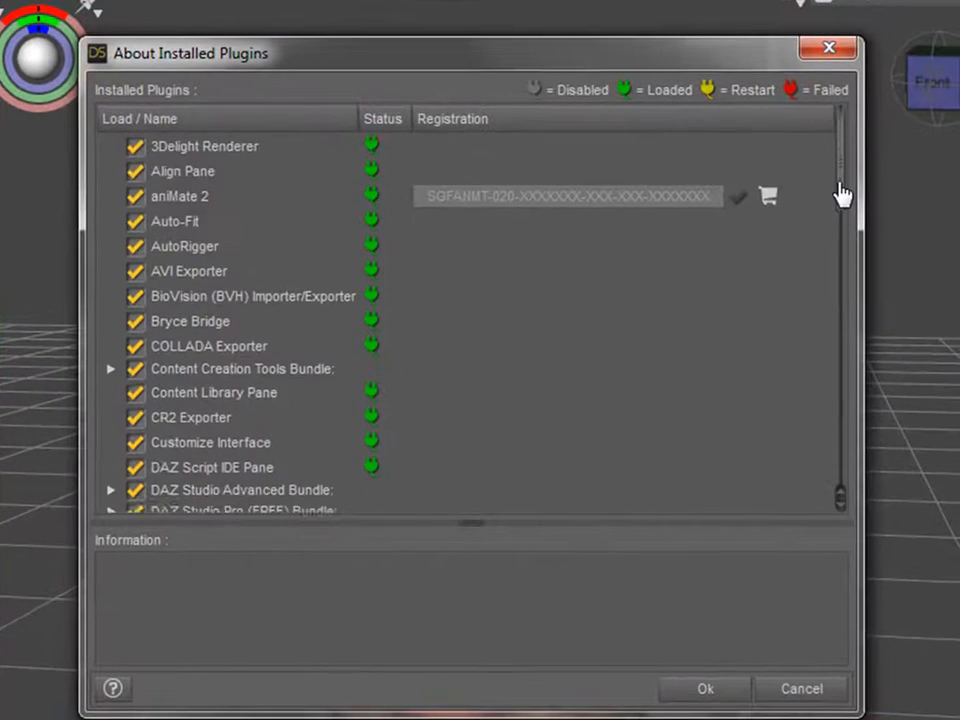
pyautogui.scroll(-3)
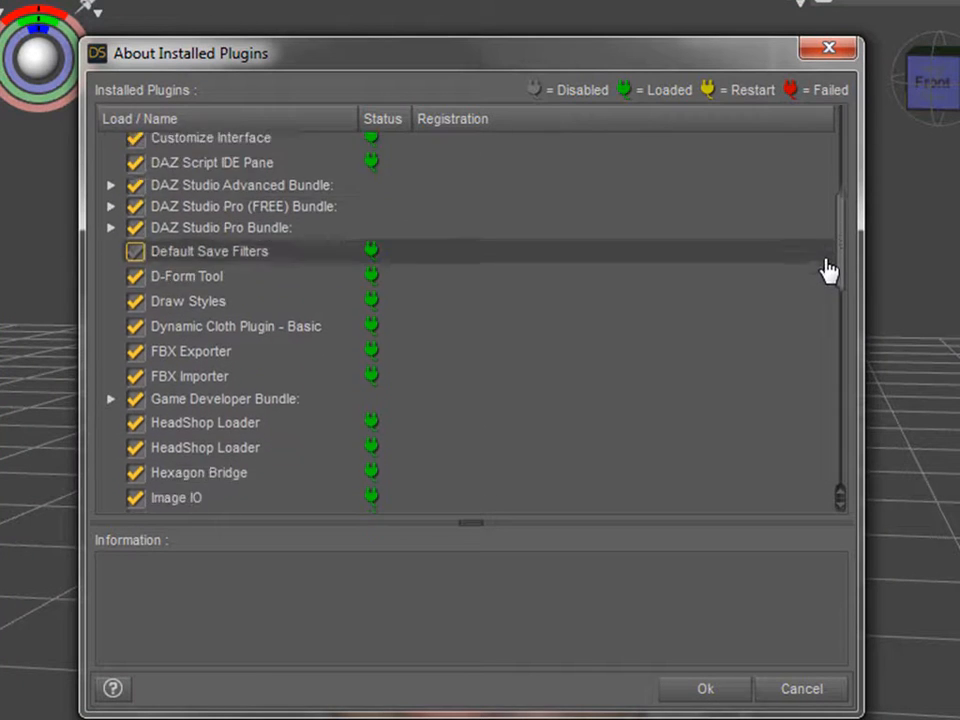
pyautogui.scroll(-3)
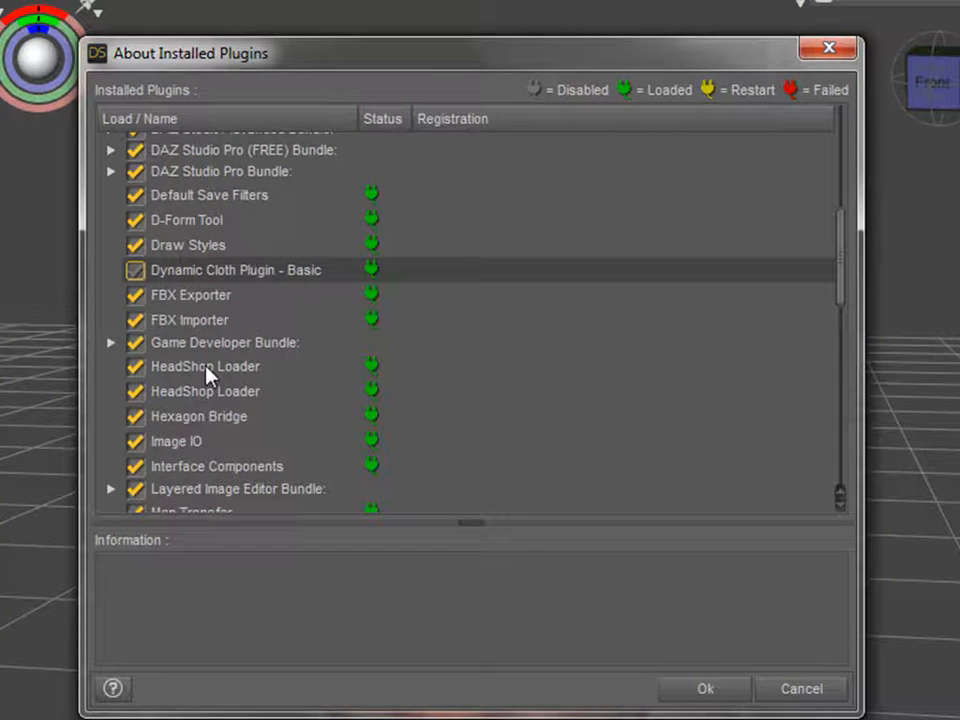
pyautogui.moveTo(210, 384)
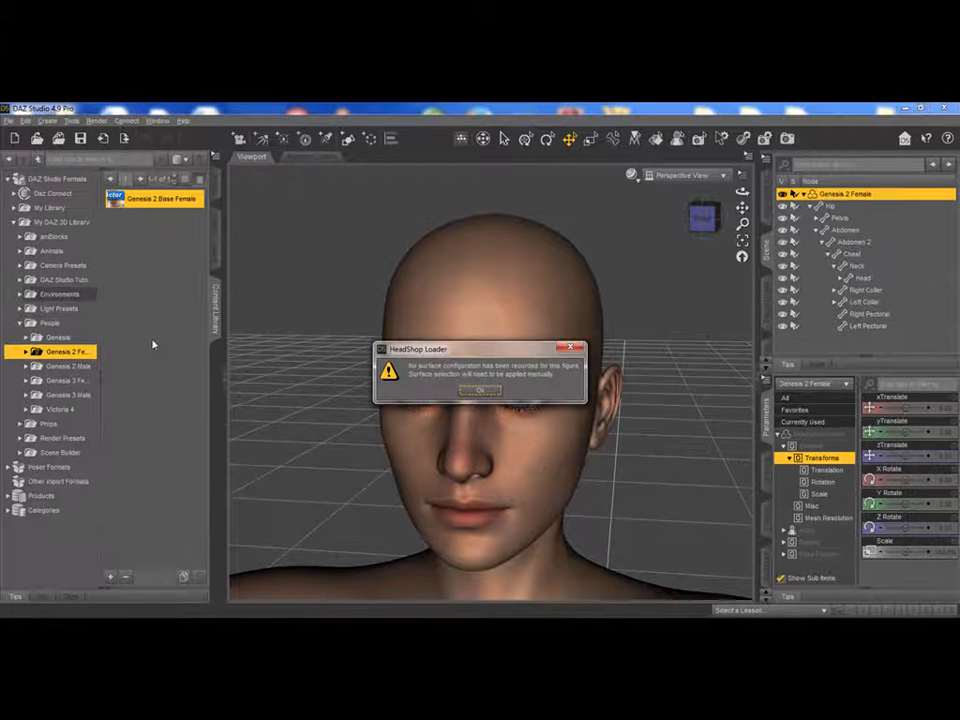
# - Dismiss the HeadShop Loader warning and accept head as the geometry to morph
pyautogui.click(482, 390)
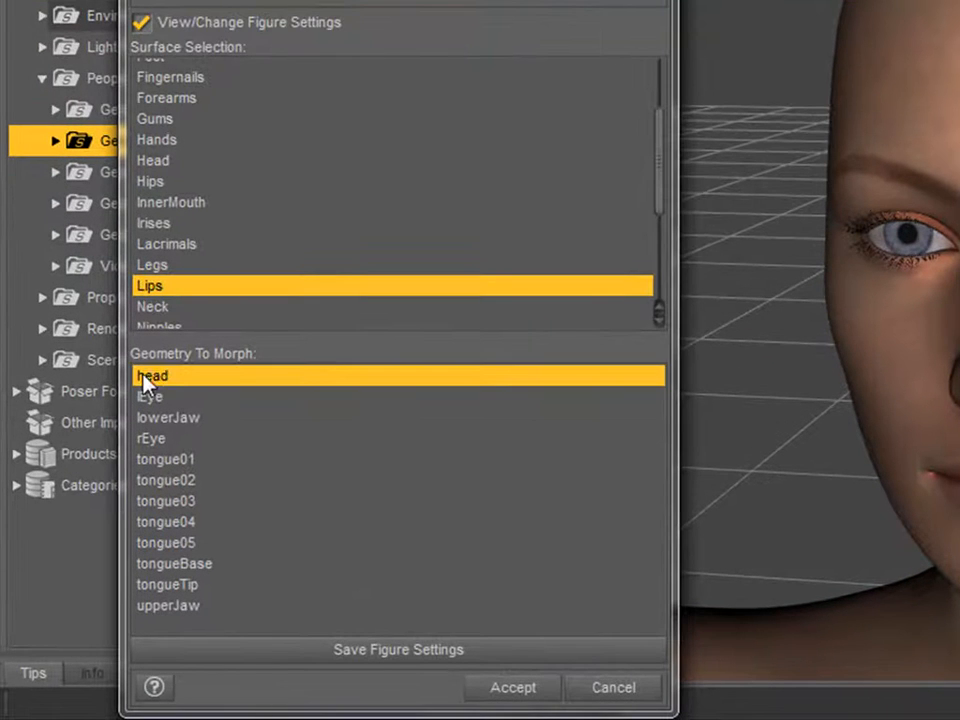
pyautogui.click(512, 688)
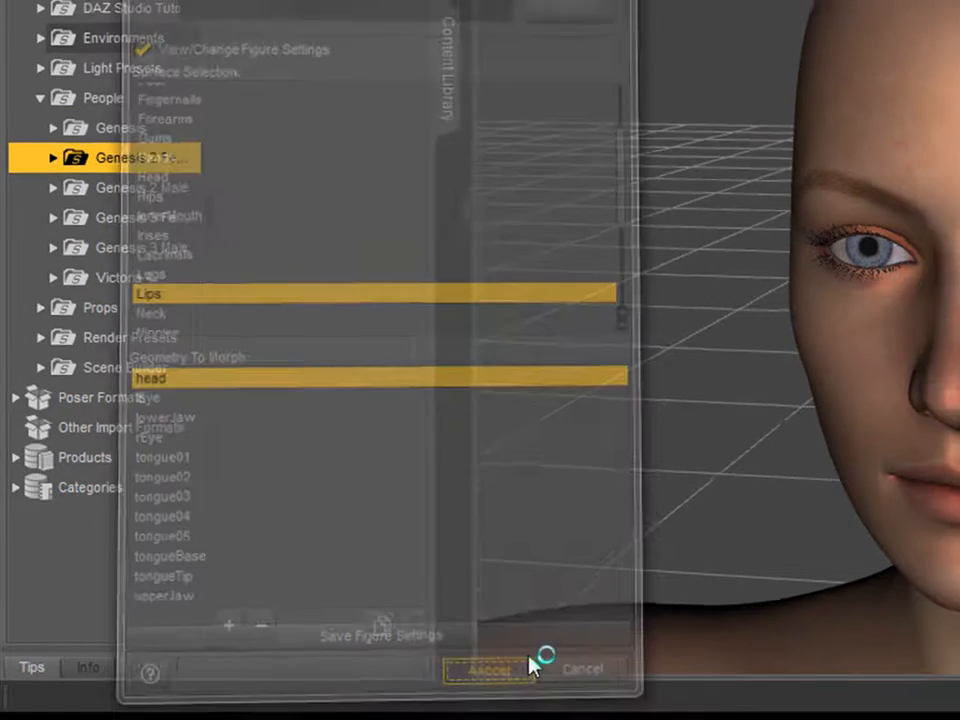
pyautogui.click(488, 668)
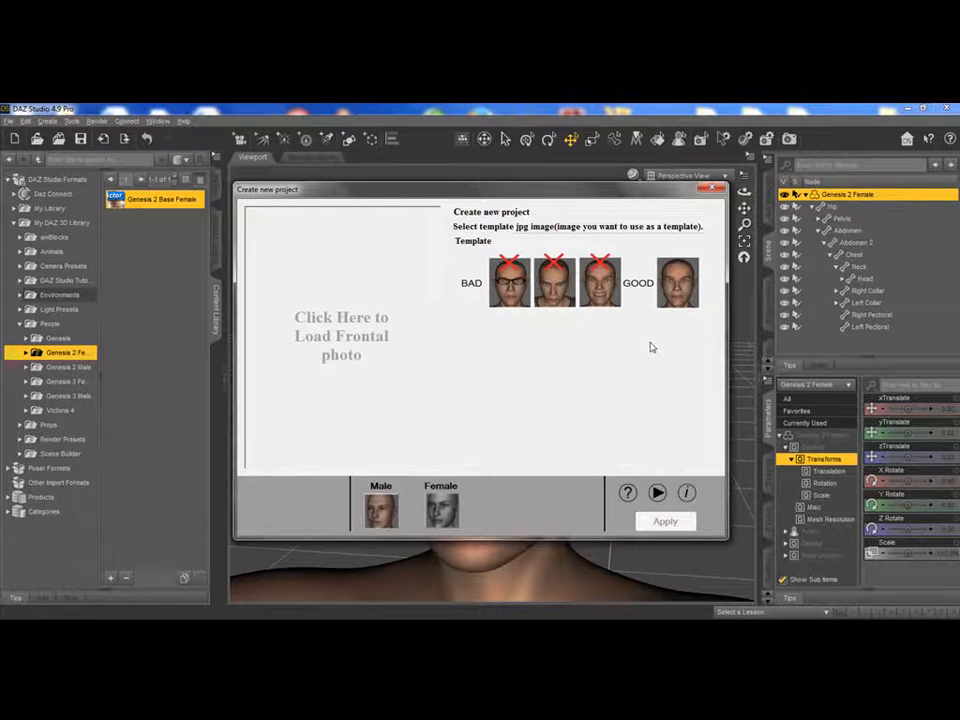
# - Load the frontal photo of a woman and apply it to generate the textured head
pyautogui.click(340, 336)
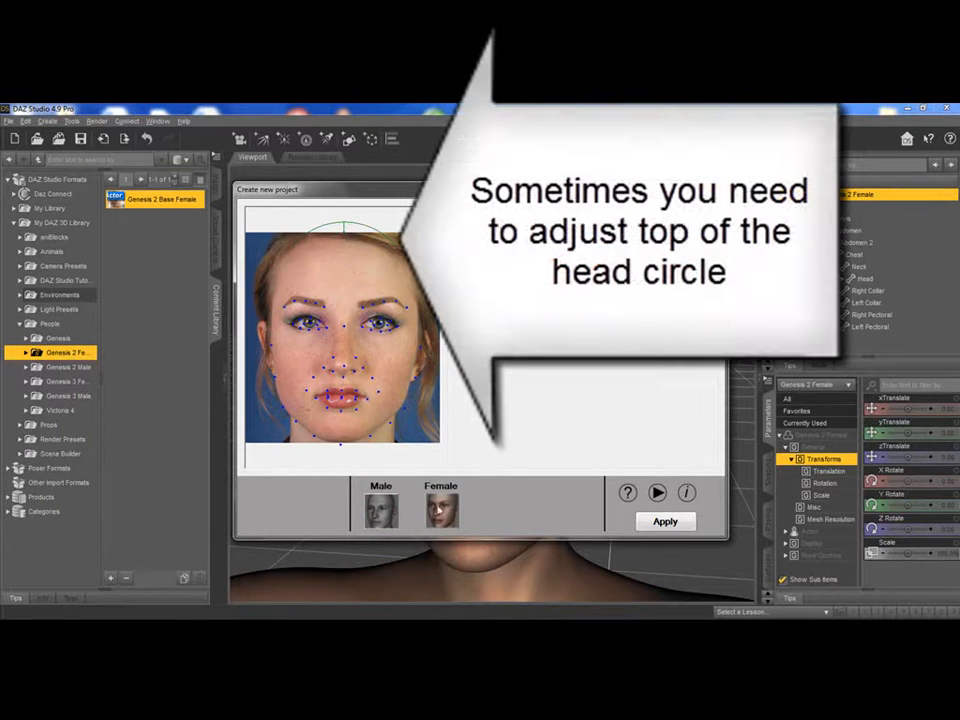
pyautogui.click(664, 520)
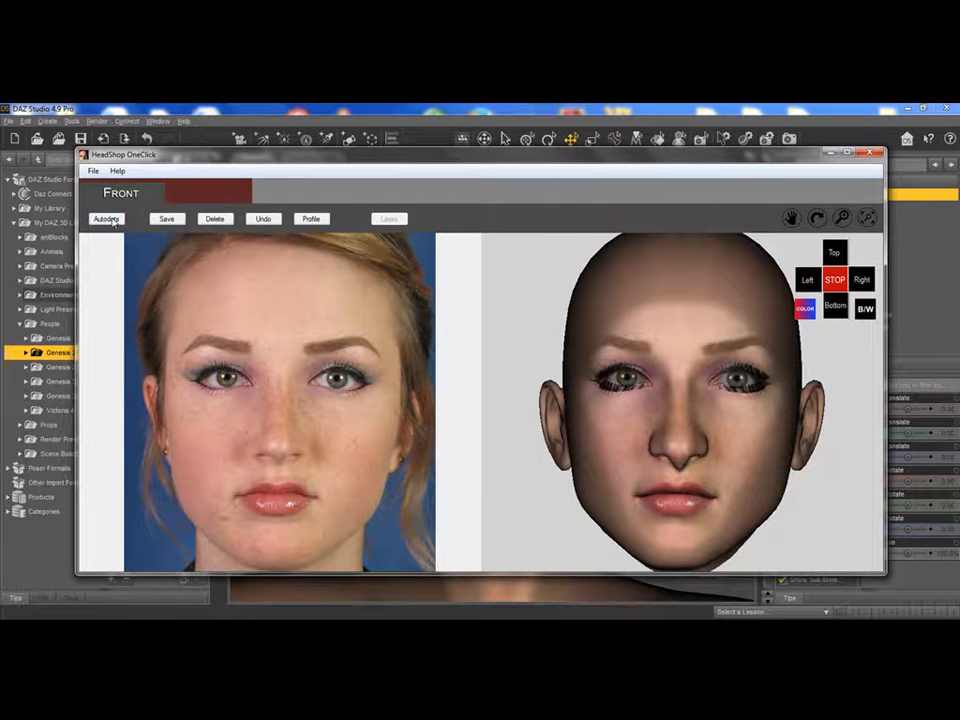
# - Show the face landmarks with Autoplay, then export the finished head via File > Export
pyautogui.click(106, 218)
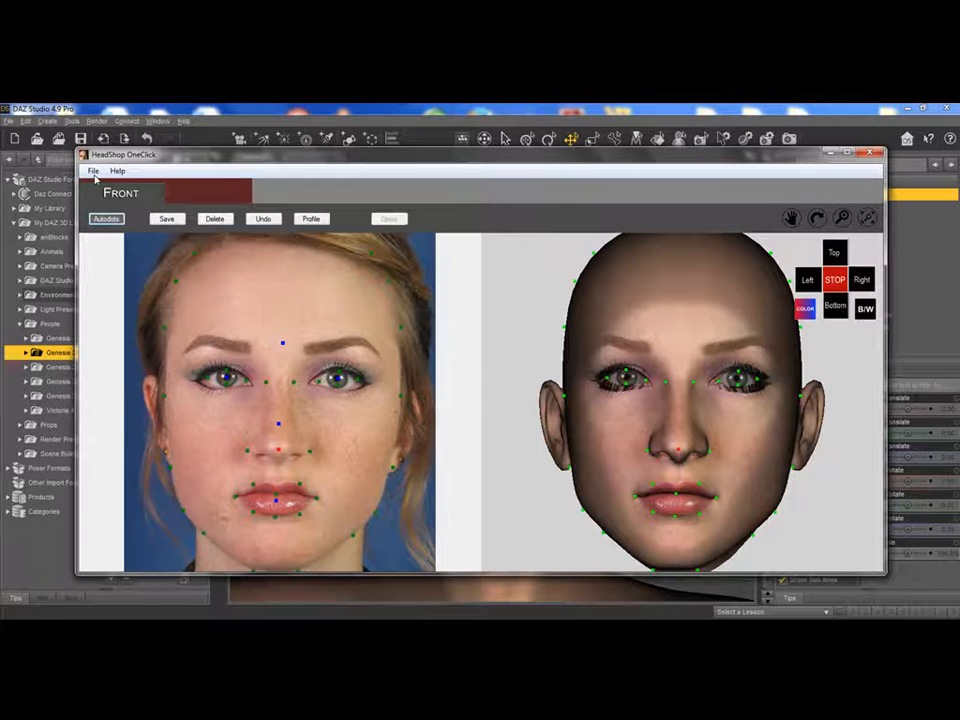
pyautogui.click(92, 172)
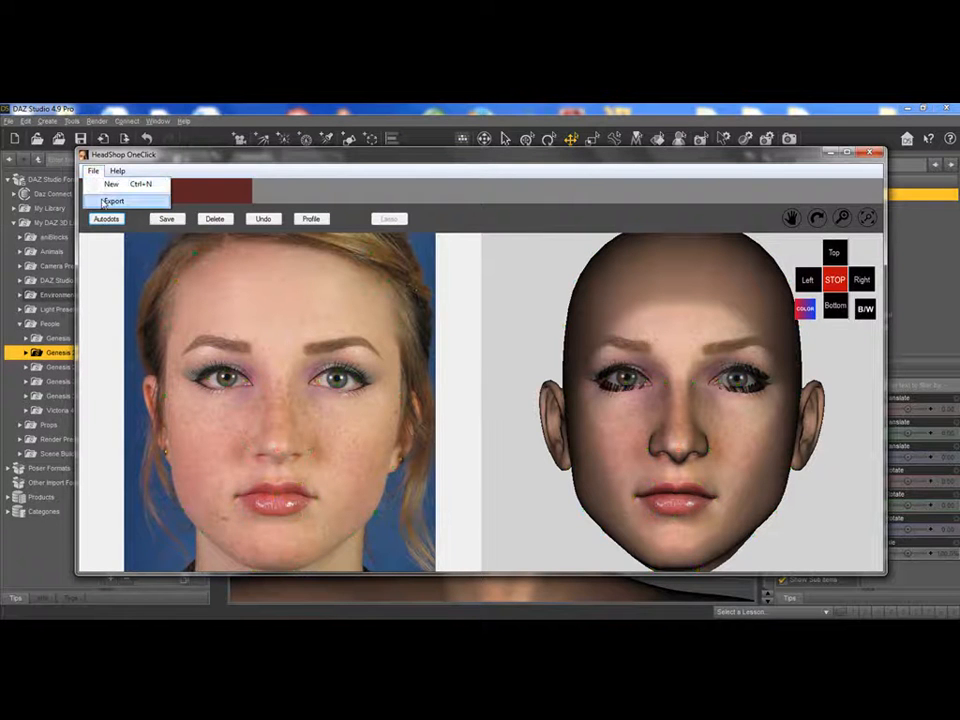
pyautogui.click(112, 200)
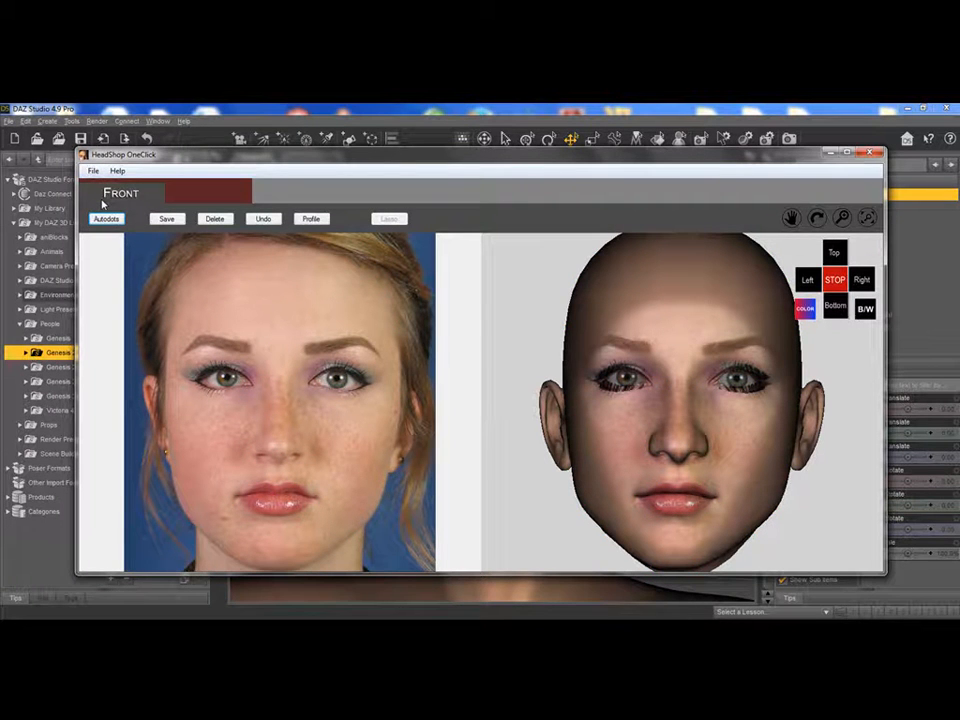